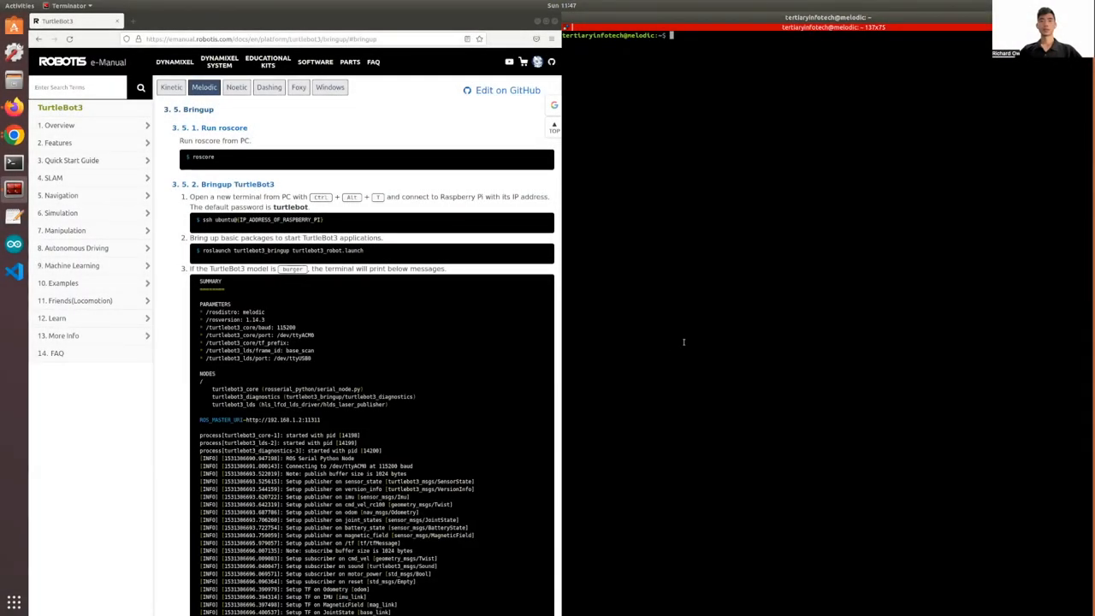
{"action": "mouse_move", "coordinate": [674, 342]}
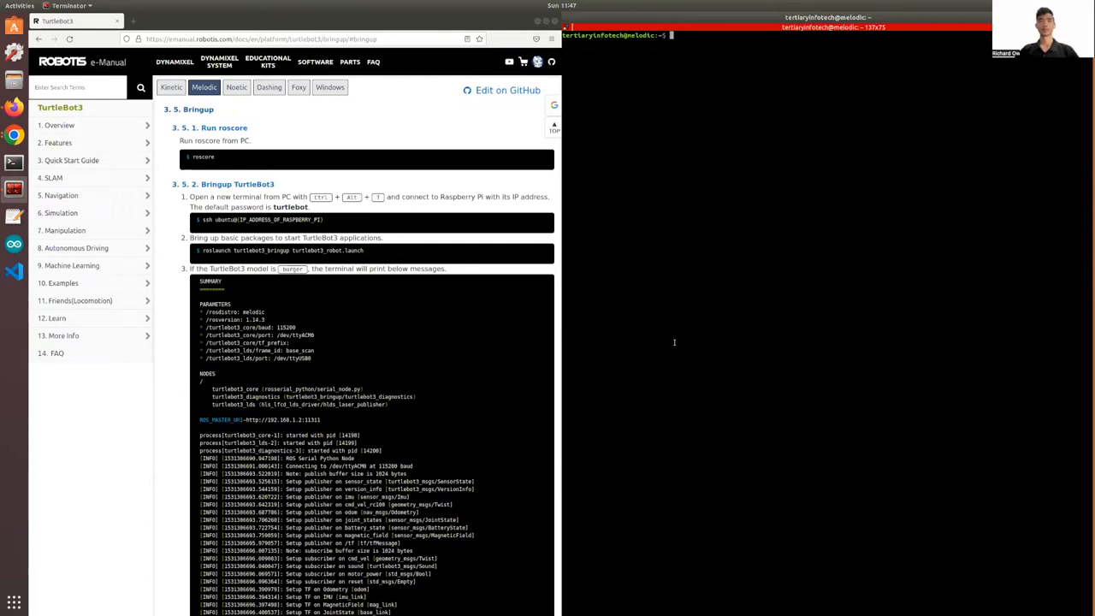
{"action": "mouse_move", "coordinate": [669, 331]}
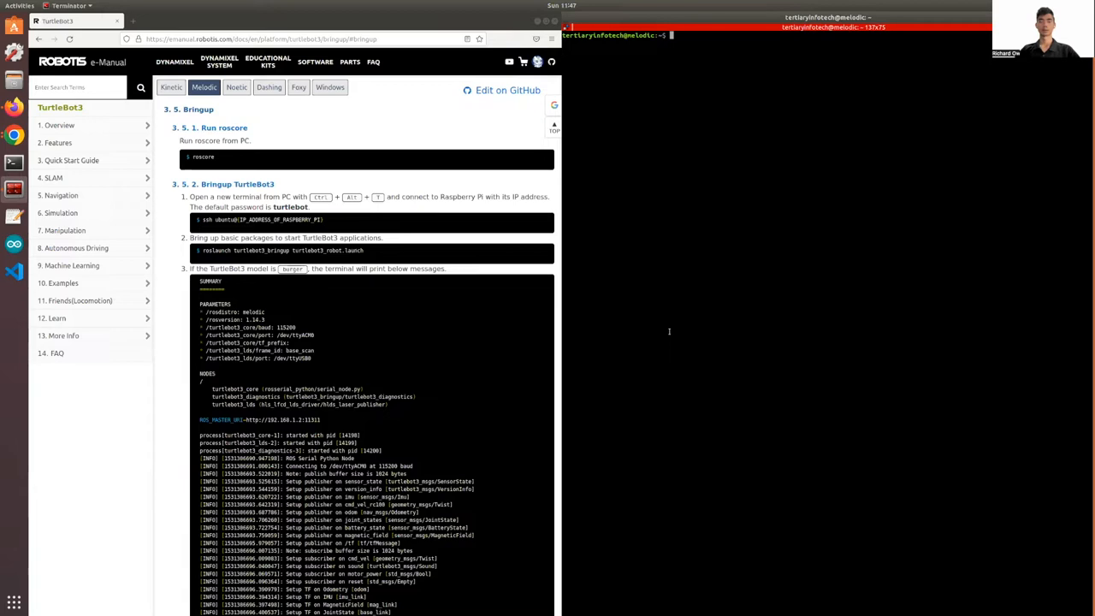
{"action": "mouse_move", "coordinate": [656, 300]}
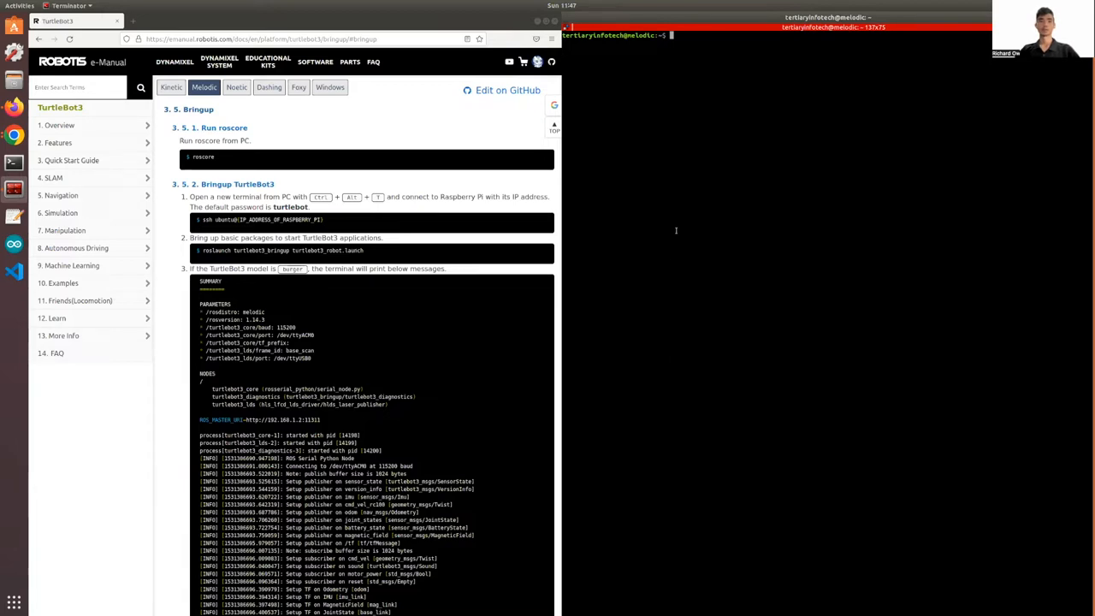
{"action": "mouse_move", "coordinate": [445, 249]}
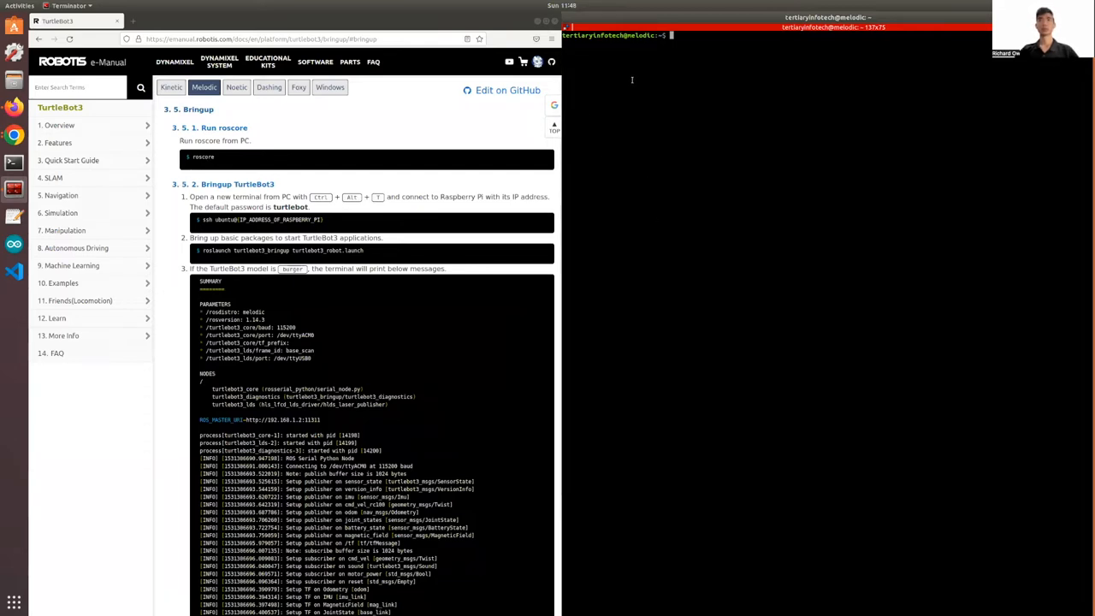
- Start roscore on the PC
{"action": "type", "text": "roscore"}
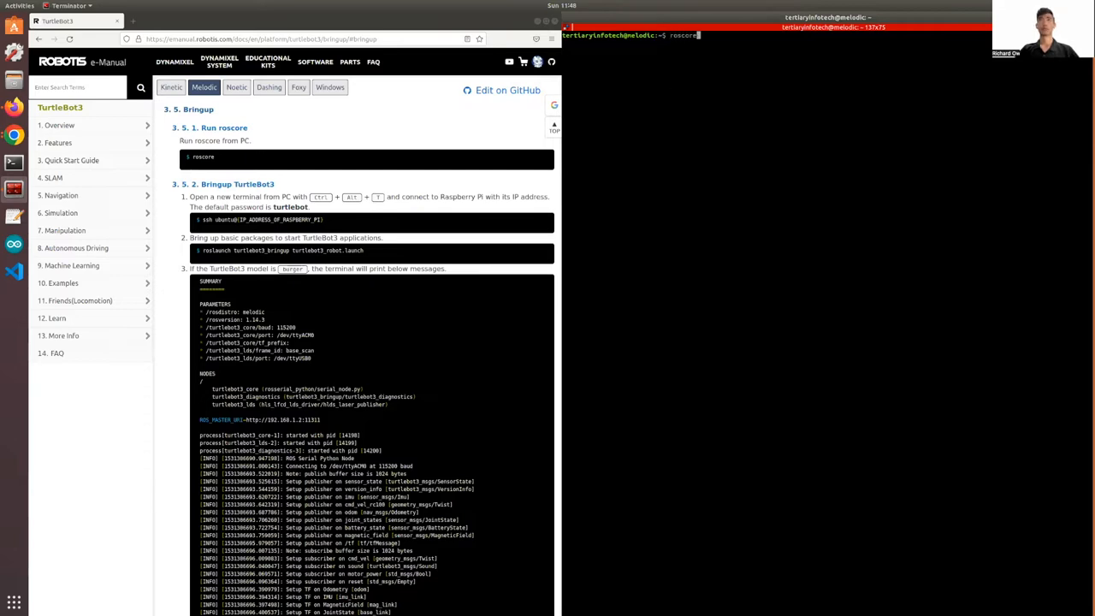
{"action": "key", "text": "Return"}
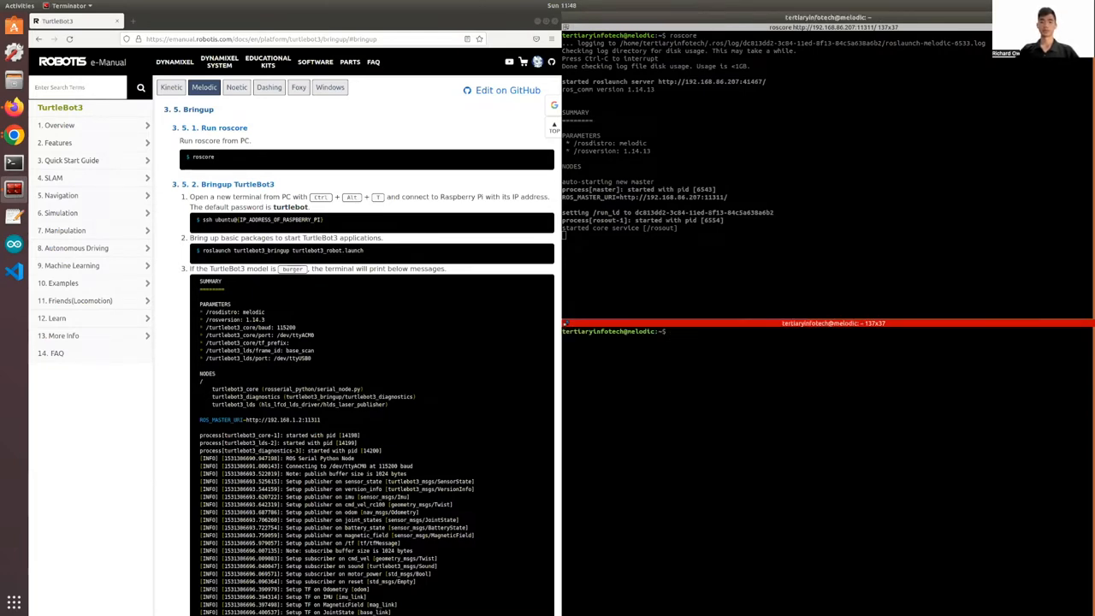
- Ping the robot's 192.168 IP address from a second pane and stop once it answers
{"action": "type", "text": "ping"}
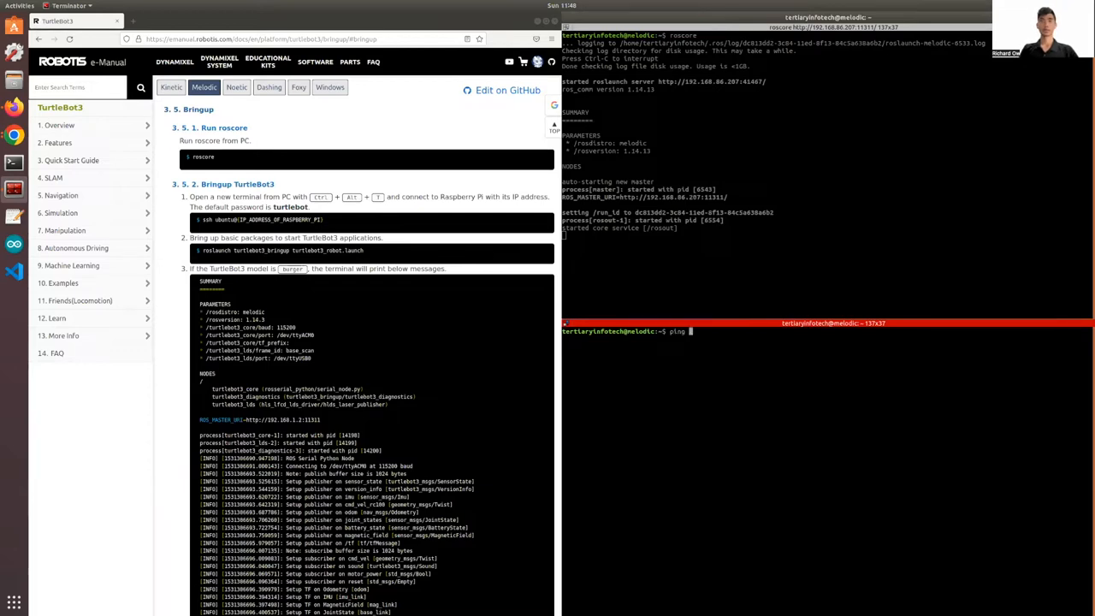
{"action": "type", "text": "168."}
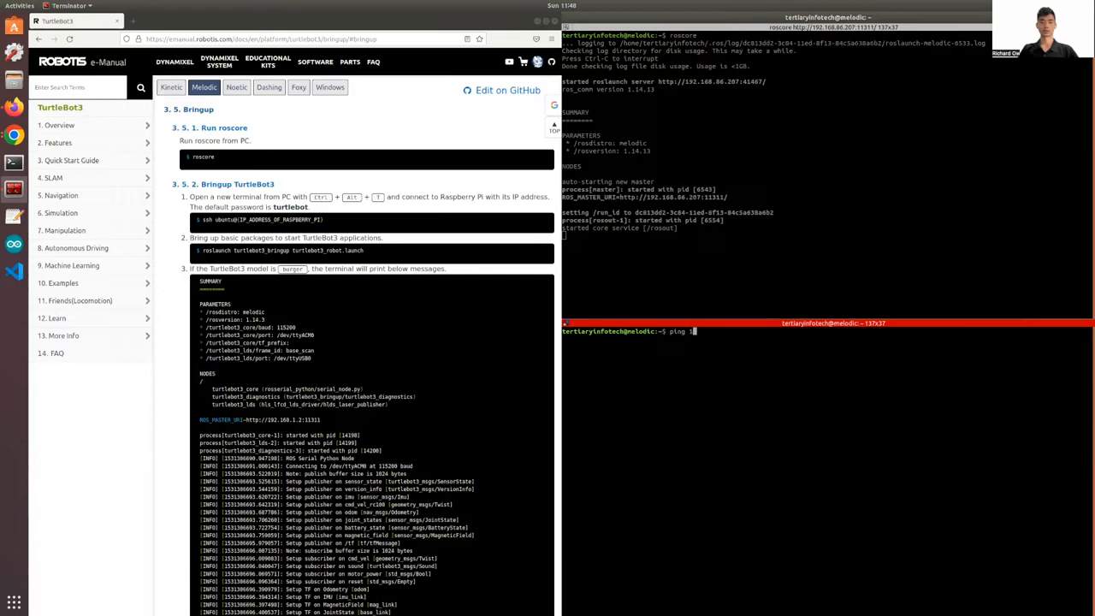
{"action": "type", "text": "92.168.86.214"}
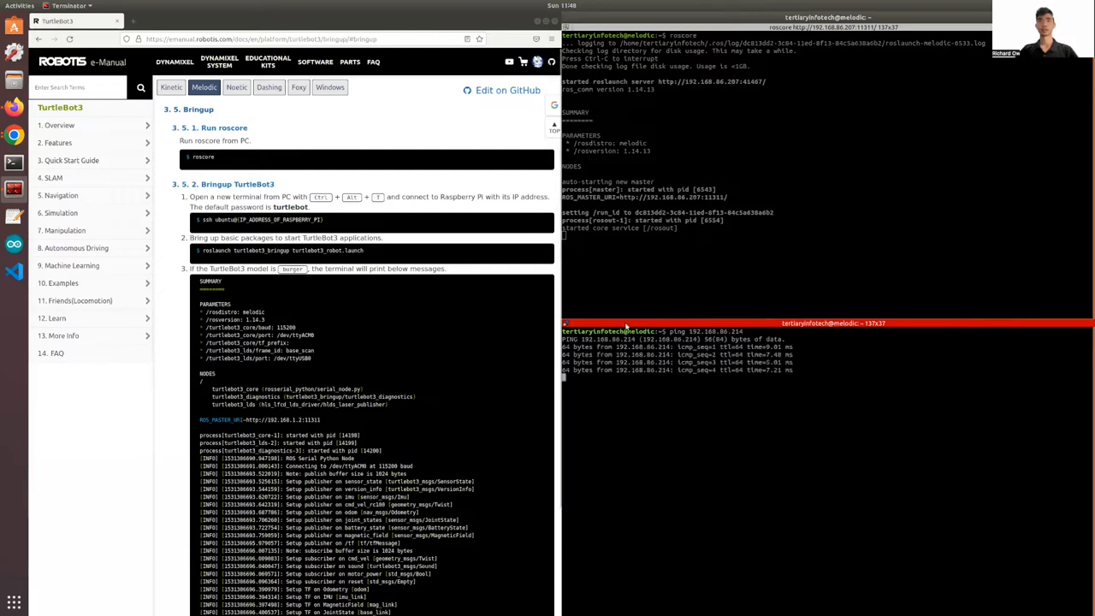
{"action": "key", "text": "ctrl+c"}
{"action": "type", "text": "ssh ubuntu@192.168.86.214"}
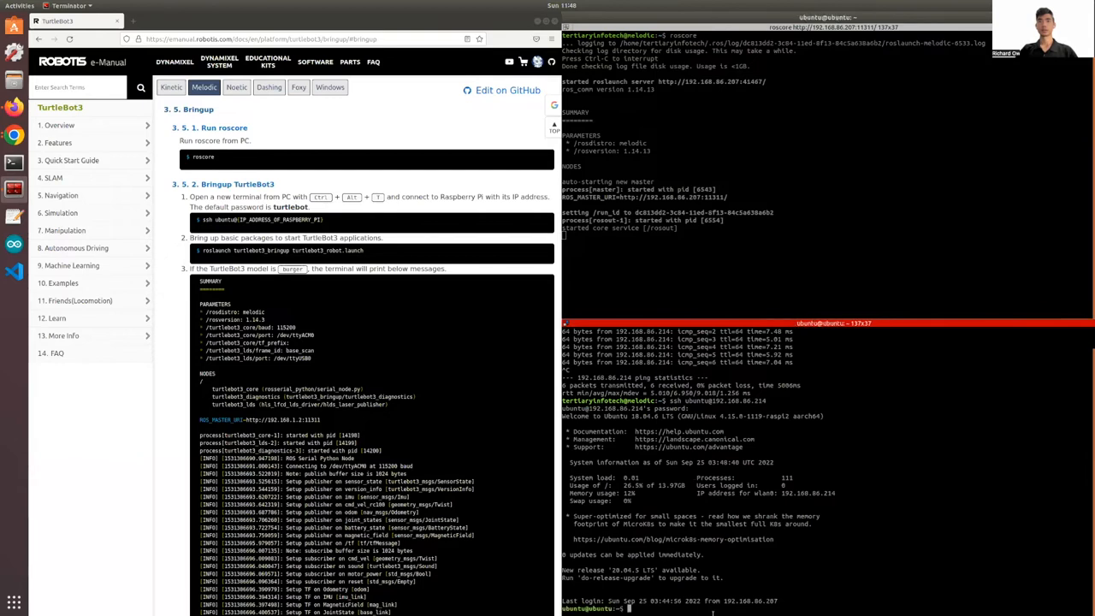
- Clear the Raspberry Pi SSH pane back to a fresh prompt
{"action": "type", "text": "clear"}
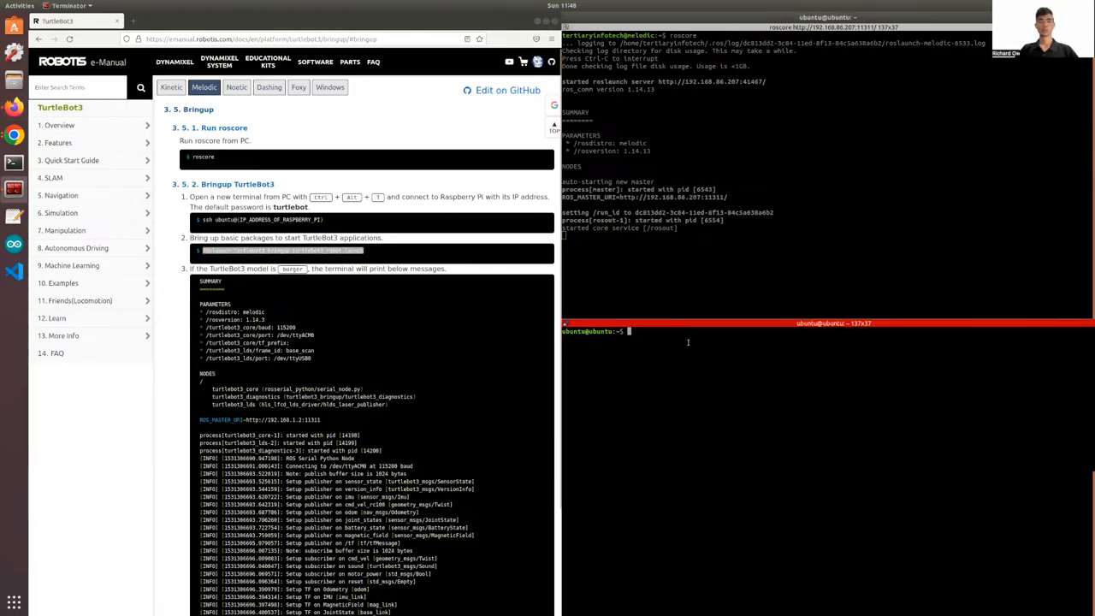
- Run roslaunch turtlebot3_bringup turtlebot3_robot.launch on the Raspberry Pi
{"action": "type", "text": "roslaunch turtlebot3_bringup turtlebot3_robot.launch"}
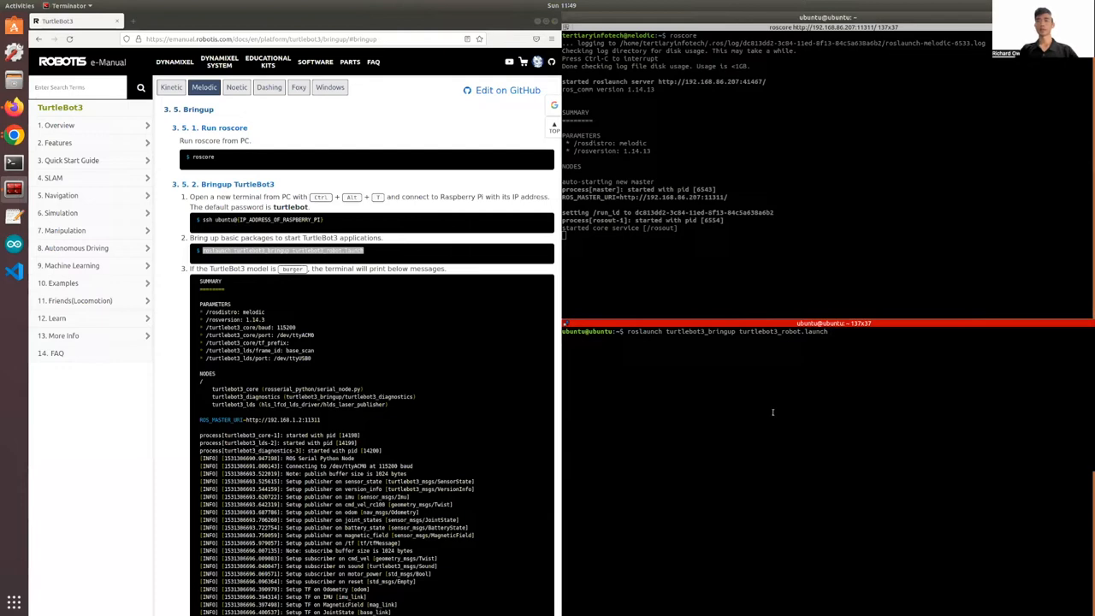
{"action": "mouse_move", "coordinate": [850, 334]}
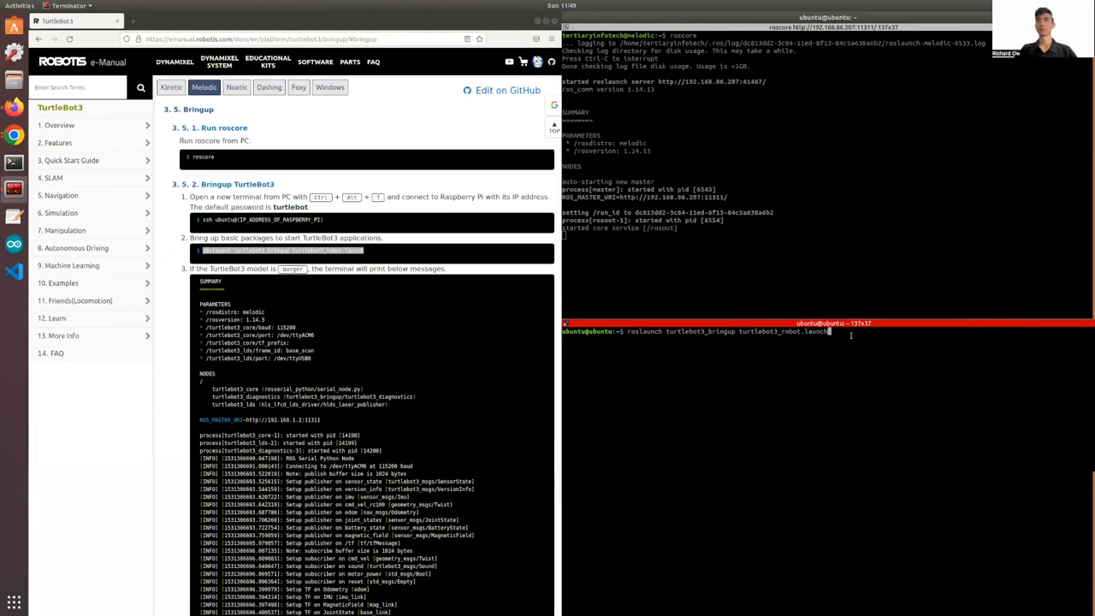
{"action": "key", "text": "Return"}
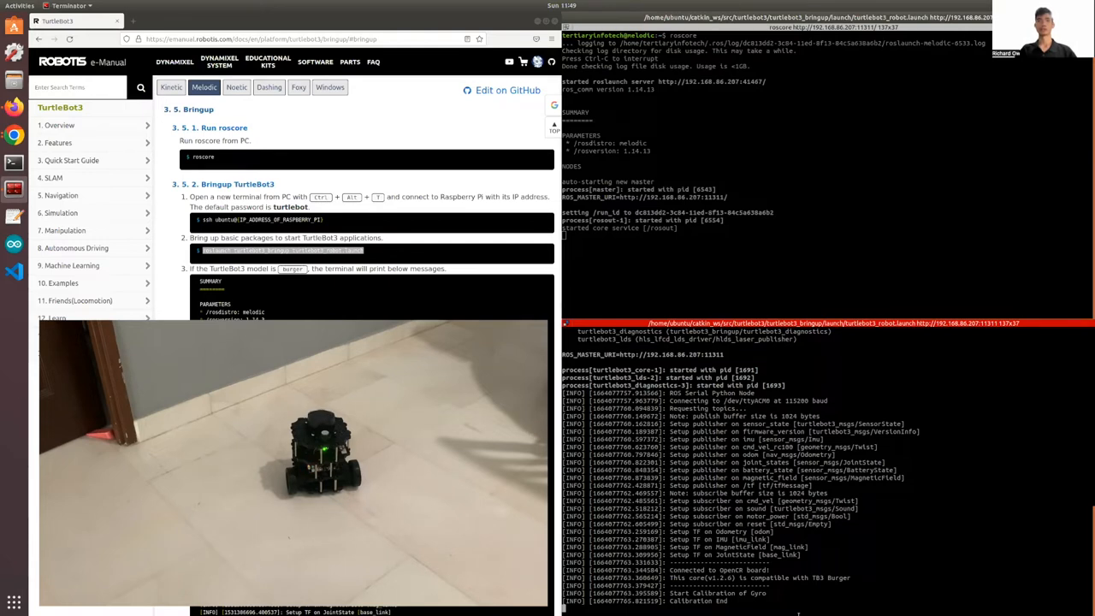
- Scroll the e-Manual down to section 3.5.3 Load TurtleBot3 on Rviz
{"action": "scroll", "scroll_direction": "down", "scroll_amount": 3}
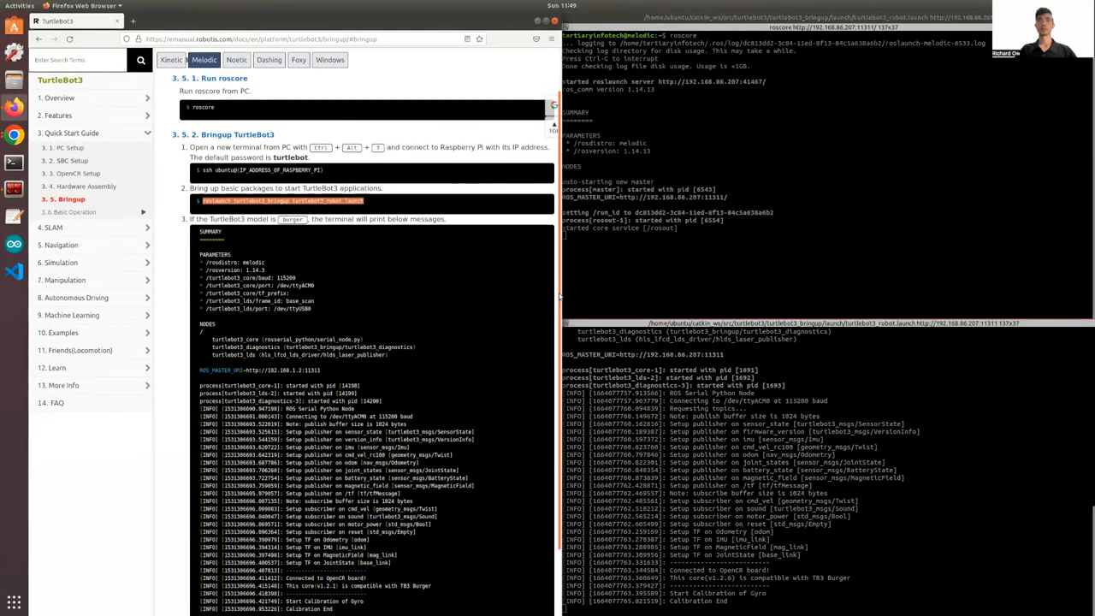
{"action": "scroll", "scroll_direction": "down", "scroll_amount": 3}
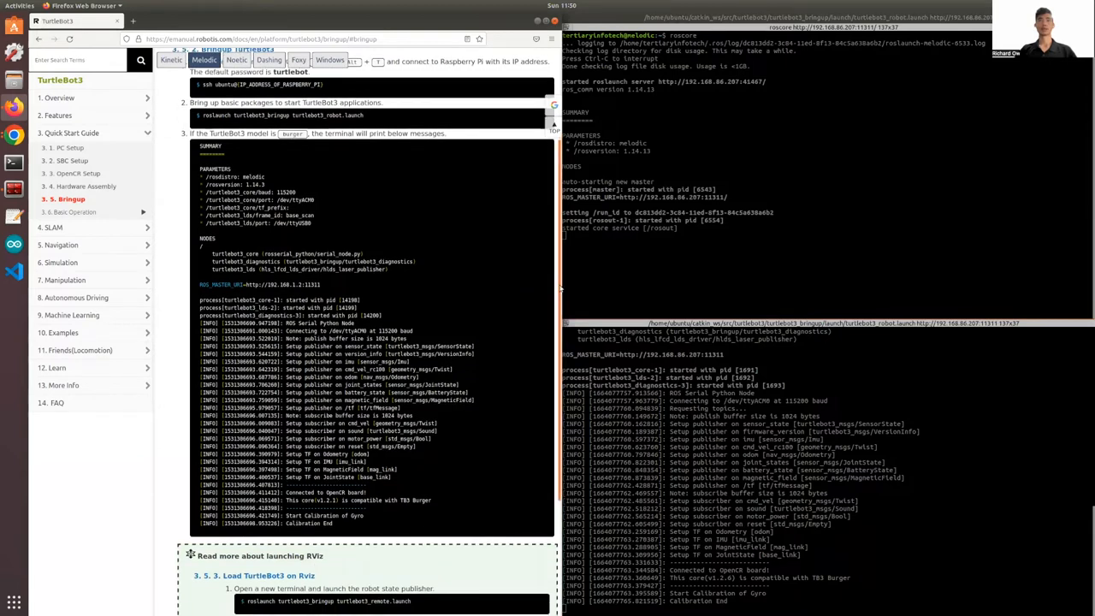
{"action": "scroll", "scroll_direction": "down", "scroll_amount": 3}
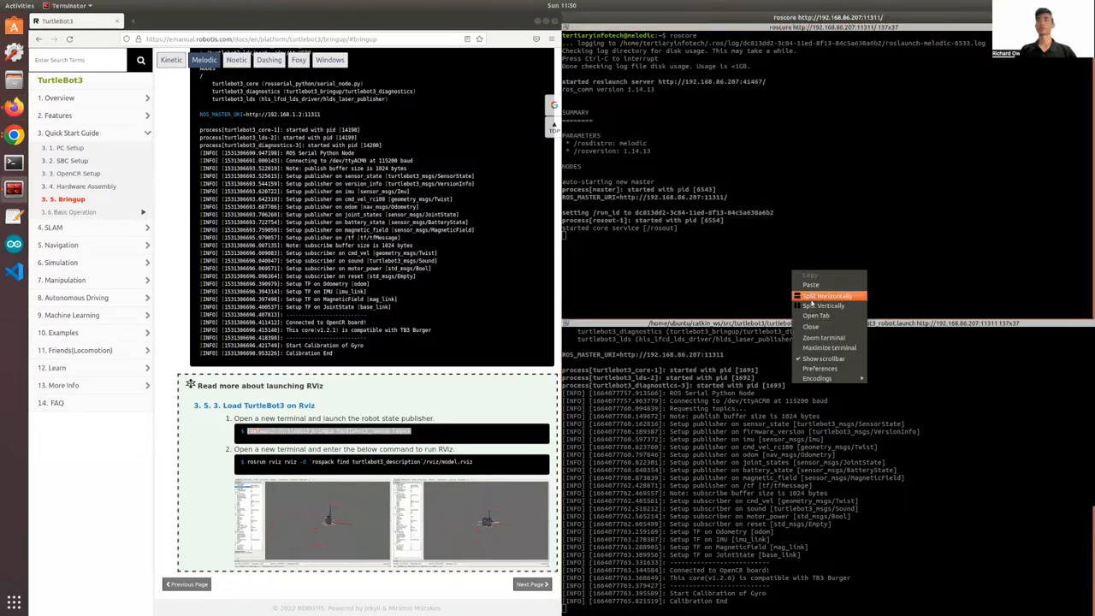
- Run roslaunch turtlebot3_bringup turtlebot3_remote.launch in a new pane
{"action": "left_click", "coordinate": [826, 294]}
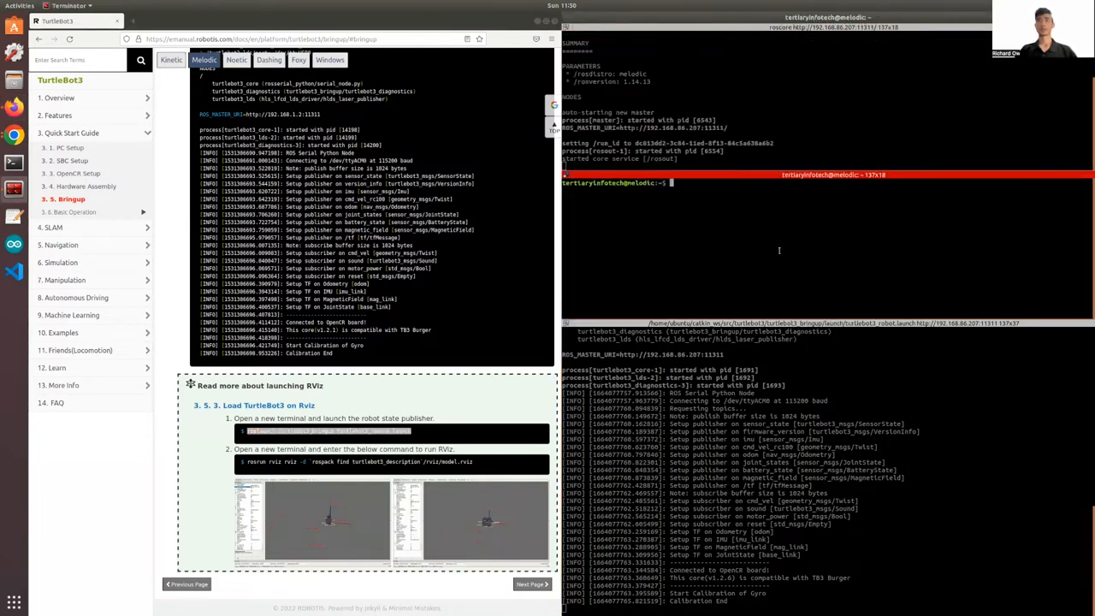
{"action": "type", "text": "roslaunch turtlebot3_bringup turtlebot3_remote.launch"}
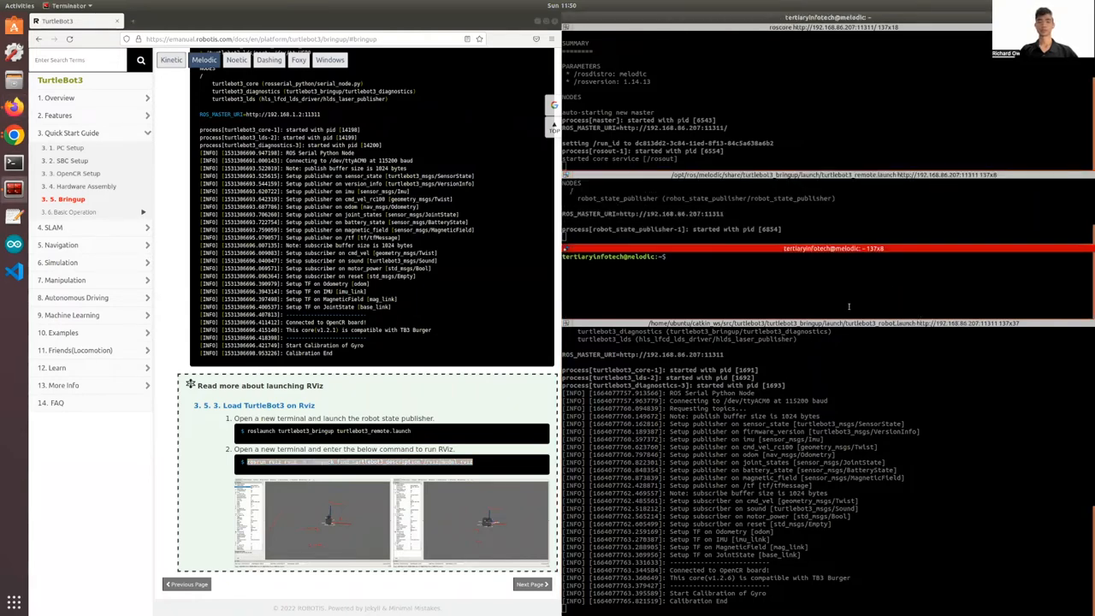
- Start RViz with the turtlebot3_description model.rviz config
{"action": "type", "text": "rosrun rviz rviz -d `rospack find turtlebot3_description`/rviz/model.rviz"}
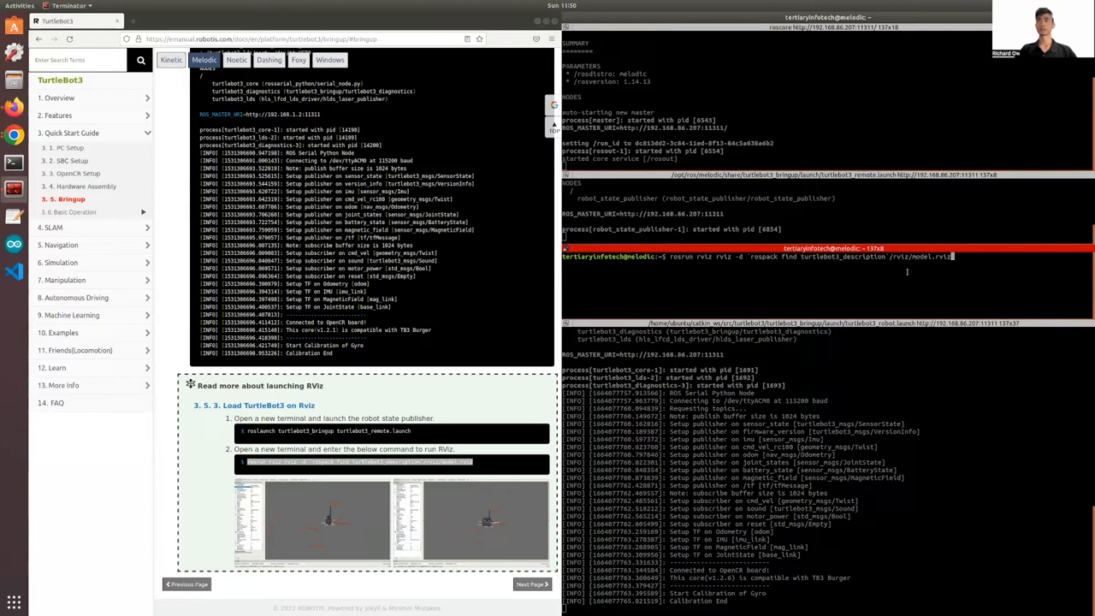
{"action": "key", "text": "Return"}
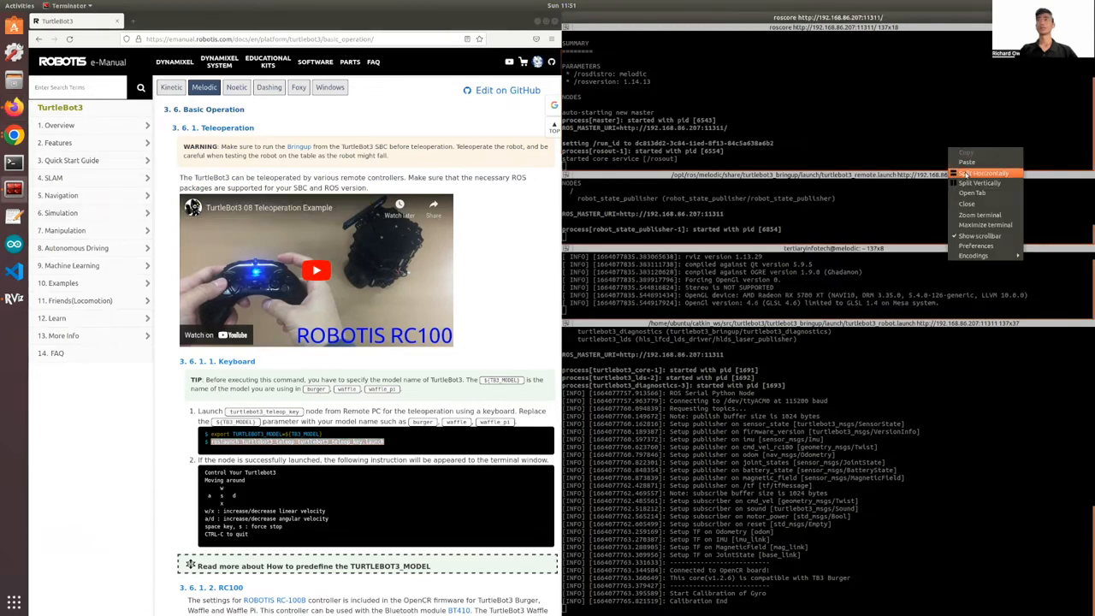
- Begin the export TURTLEBOT3_MODEL command in a new teleoperation pane
{"action": "left_click", "coordinate": [988, 175]}
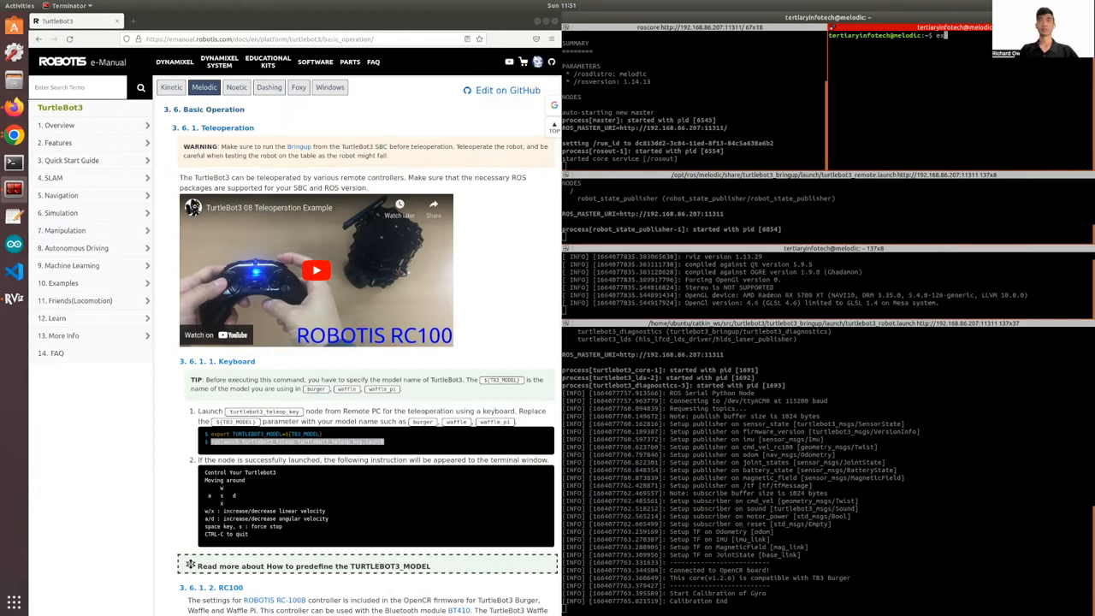
{"action": "type", "text": "export"}
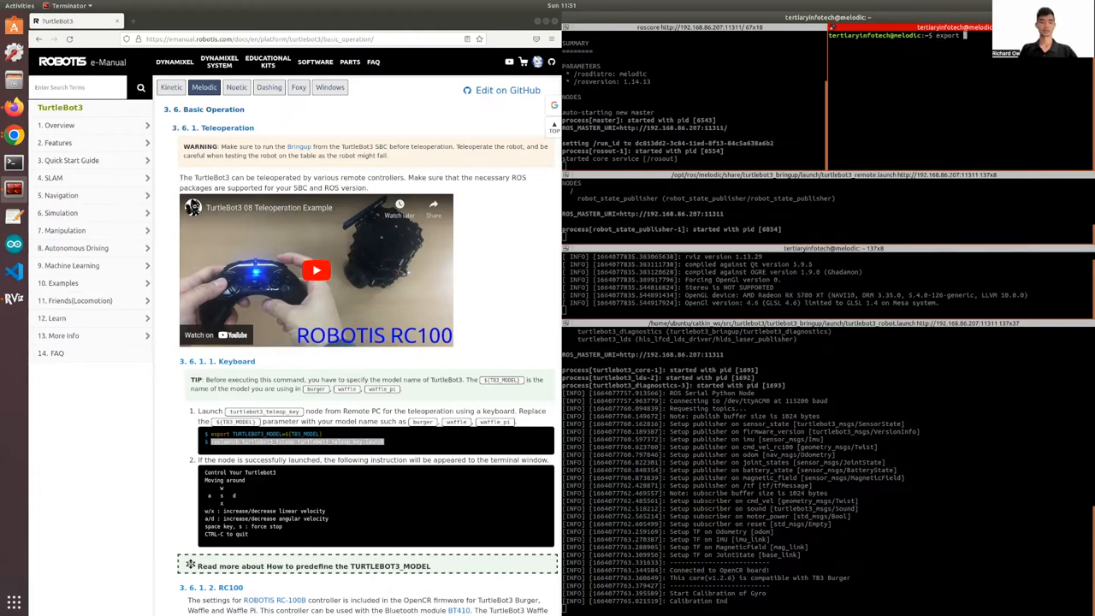
{"action": "type", "text": "TURTL"}
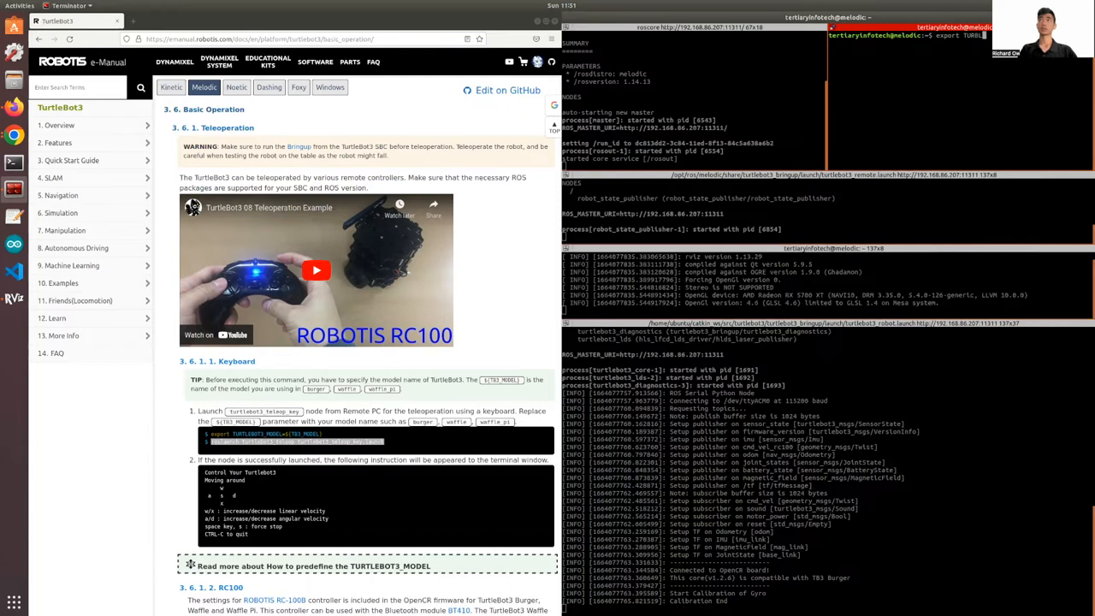